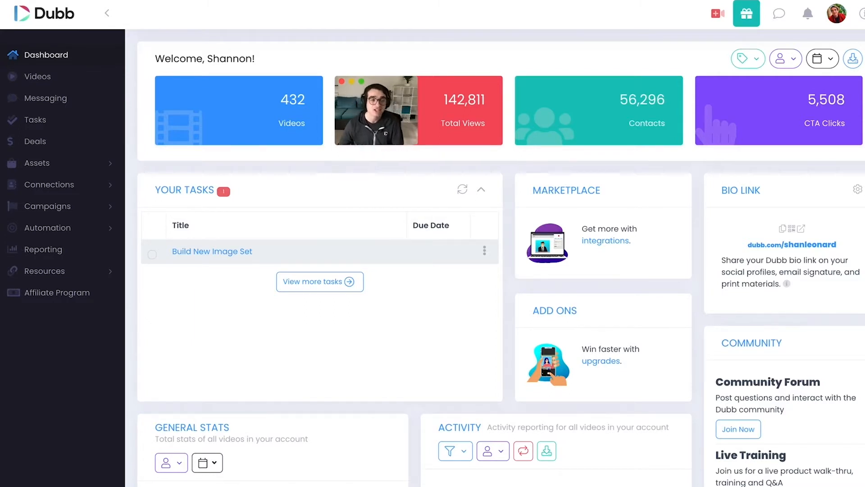
- Scroll down through the Dubb dashboard toward the video landing page content
scroll("down", 3)
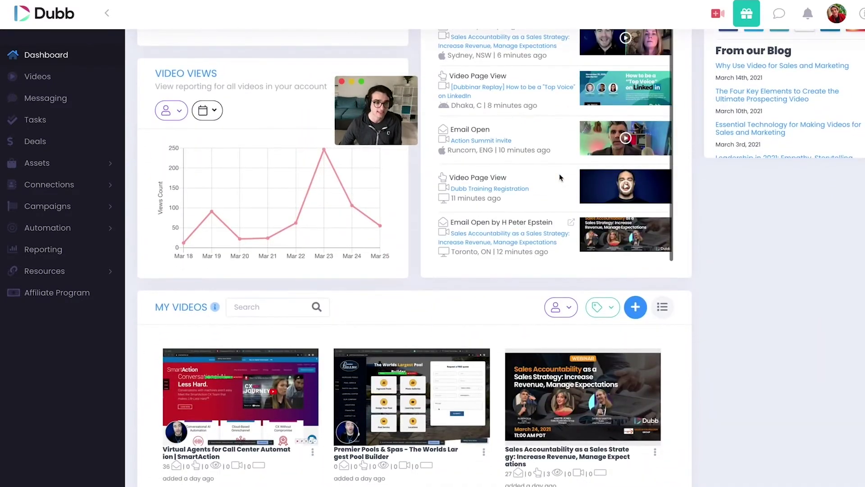
scroll("down", 3)
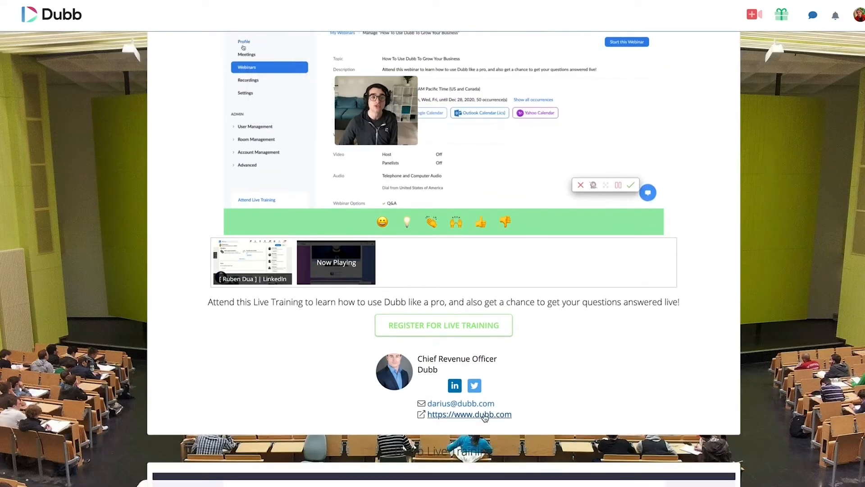
mouse_move(397, 409)
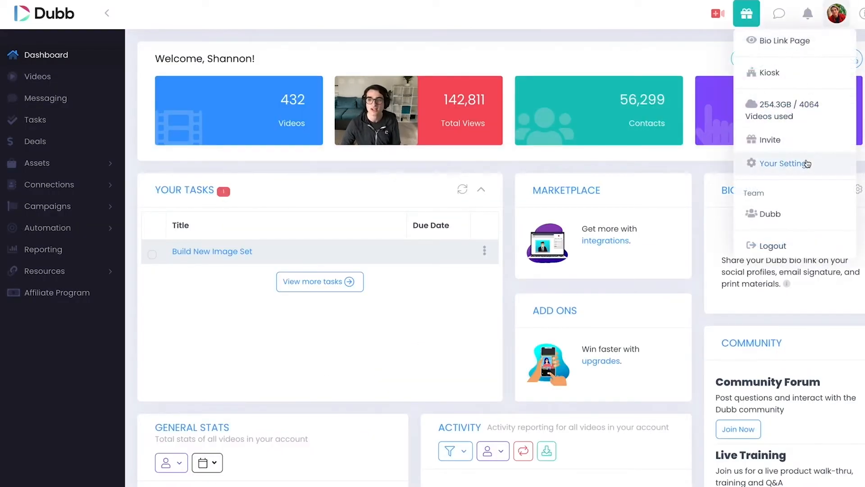
- Go to Your Settings and the Customization section with video page and Share and Send options
left_click(782, 163)
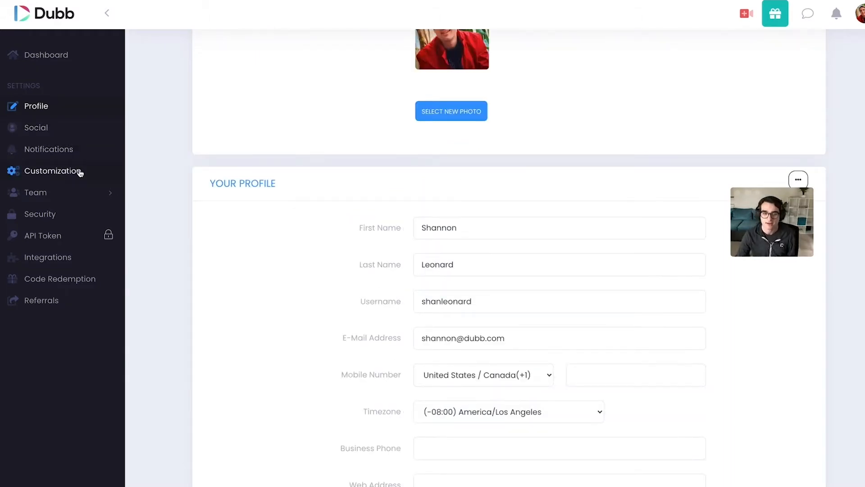
left_click(53, 171)
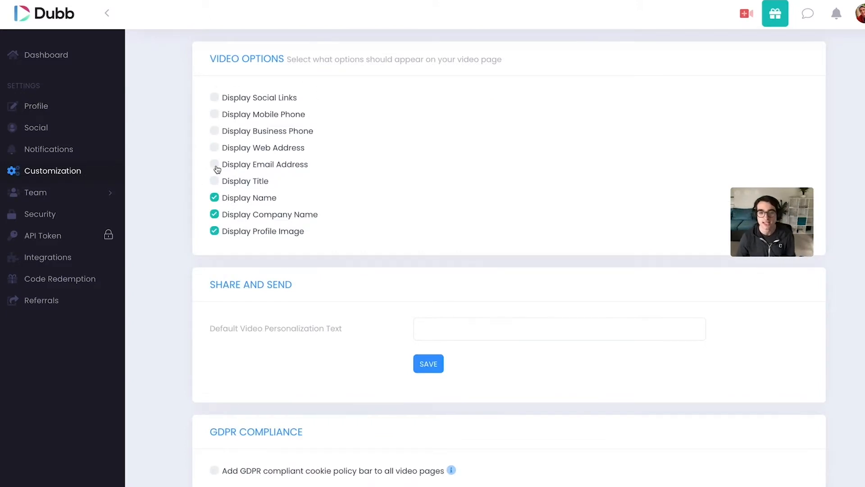
left_click(46, 55)
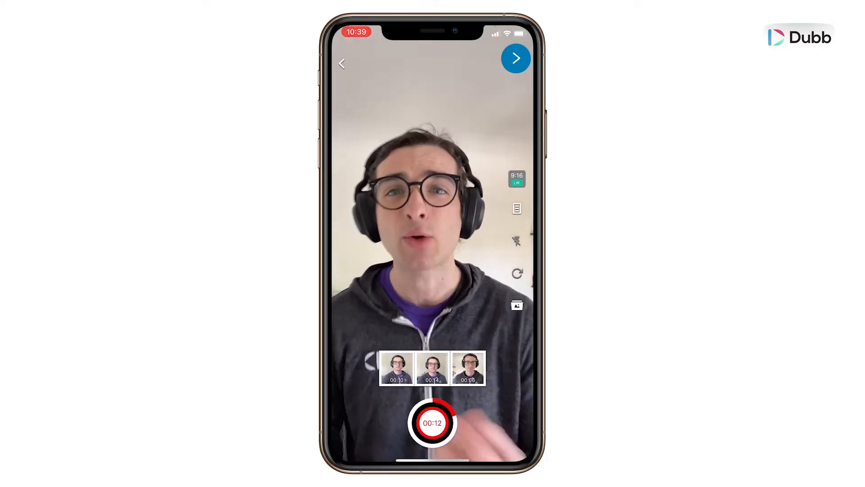
- Finish the selfie recording and confirm the clip with the caption 'You can add text to your videos'
left_click(516, 58)
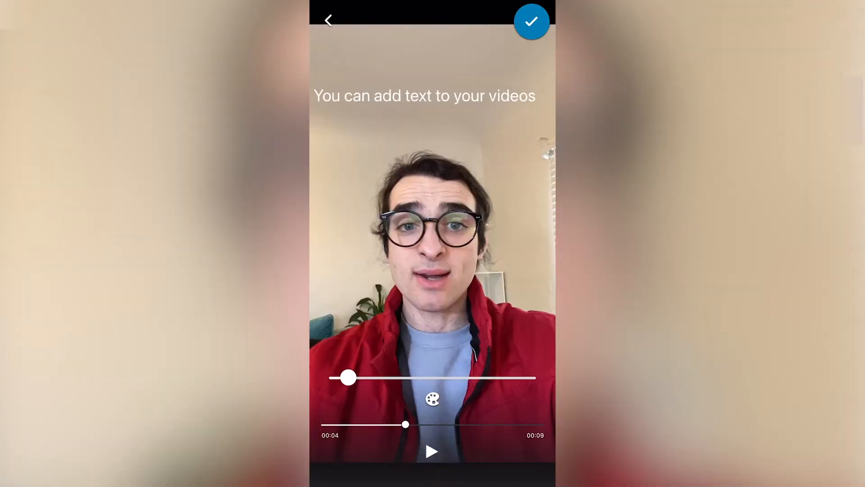
left_click(431, 400)
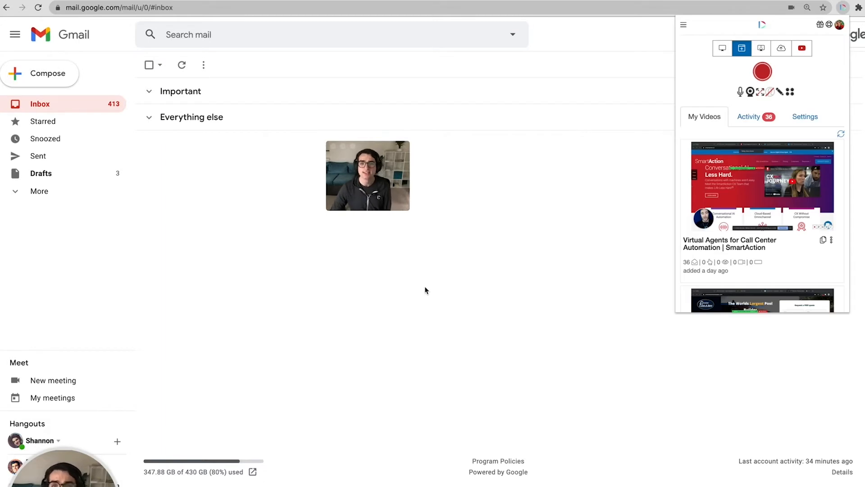
mouse_move(789, 92)
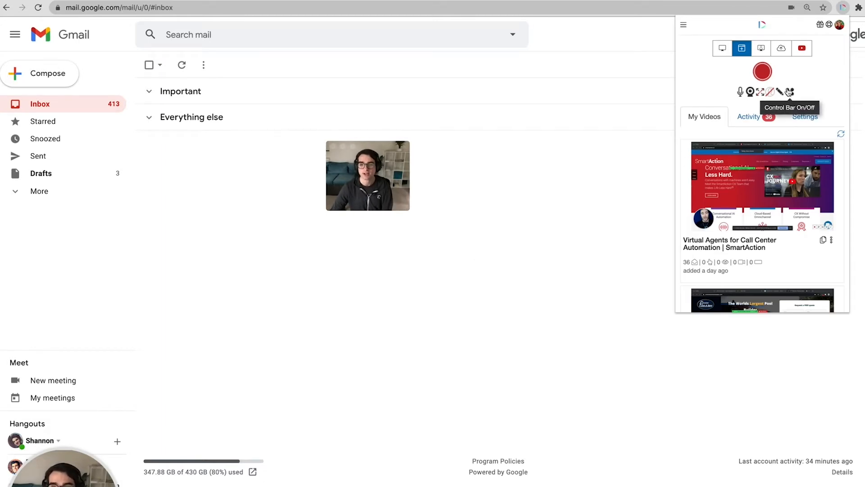
scroll("down", 3)
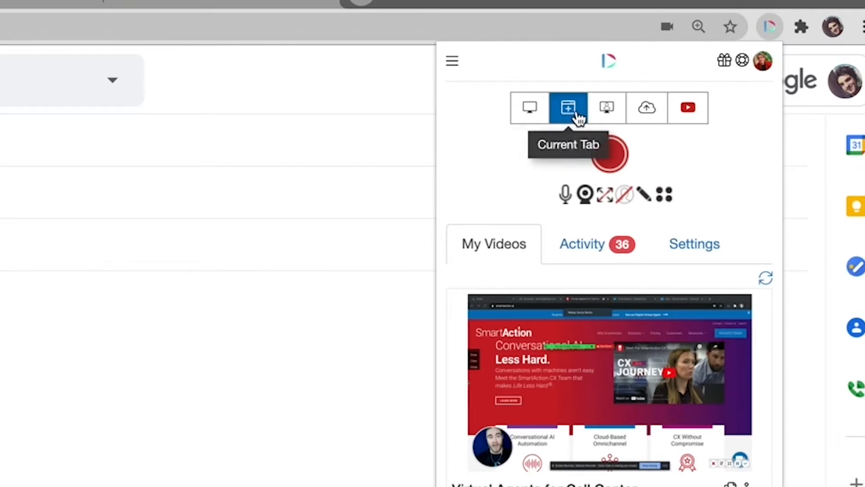
mouse_move(654, 112)
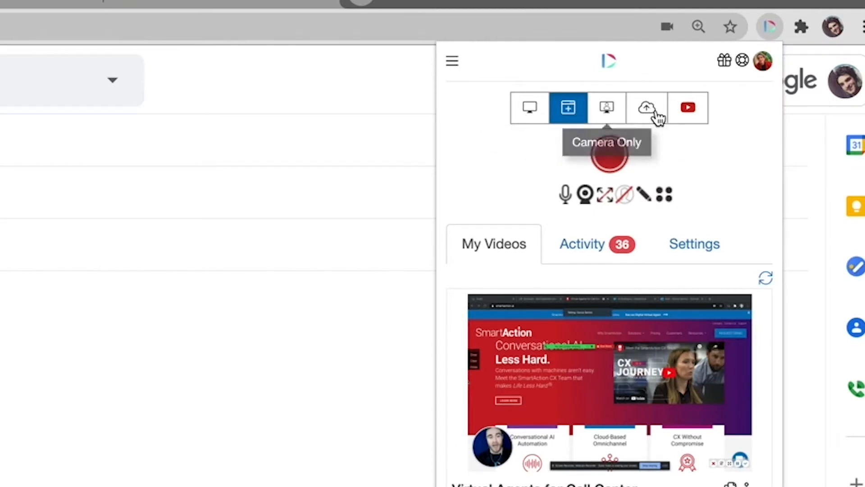
mouse_move(687, 108)
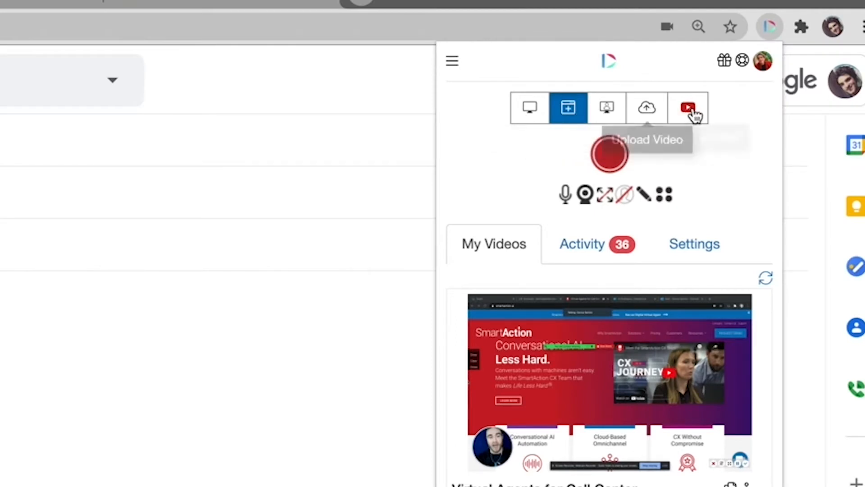
mouse_move(691, 110)
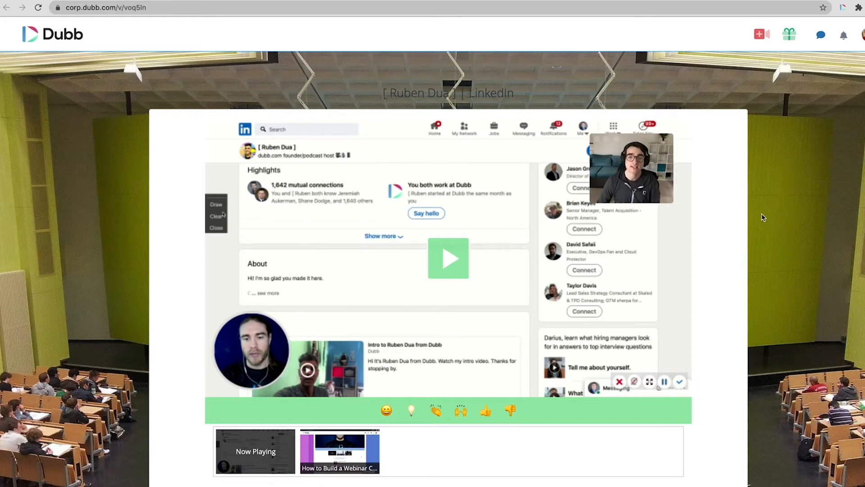
scroll("down", 3)
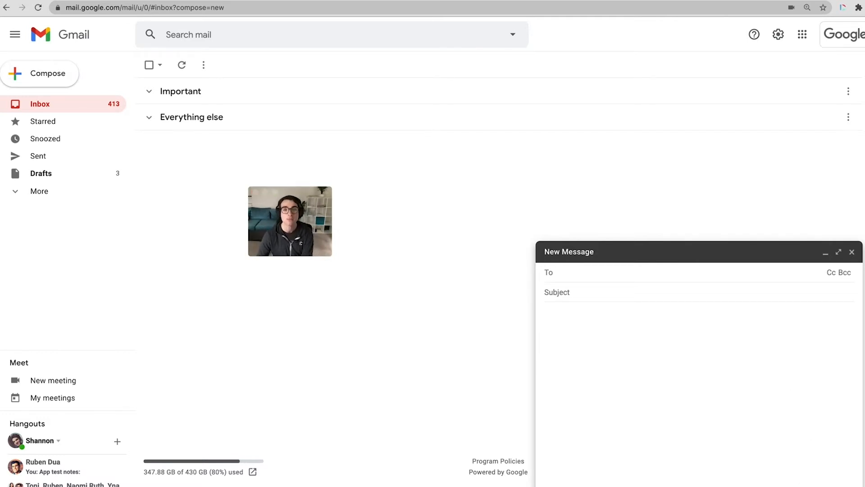
- Start a new Gmail message and bring up the Dubb video library inside the draft
left_click(579, 272)
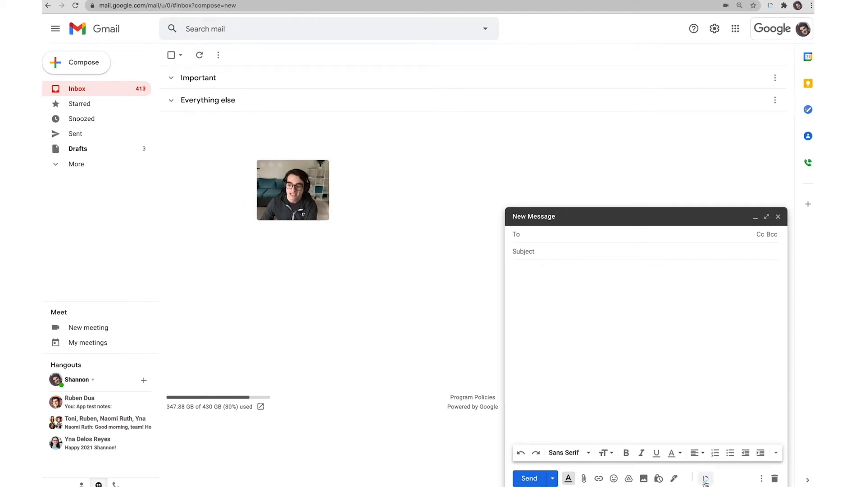
left_click(705, 477)
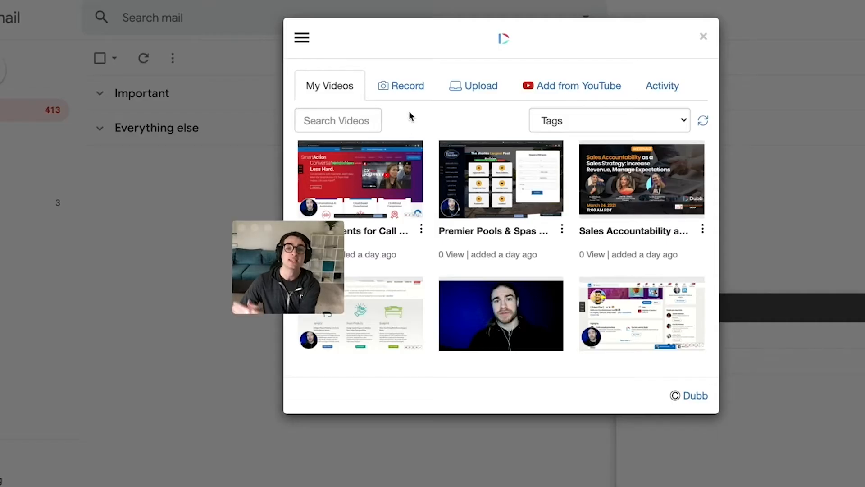
- Pick a video, personalize it with 'Hello, Shannon!' and insert it into the email
left_click(481, 85)
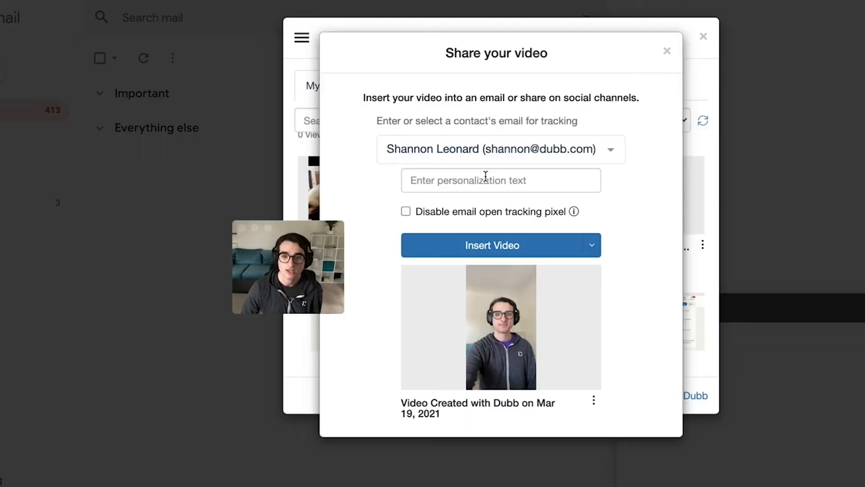
mouse_move(457, 171)
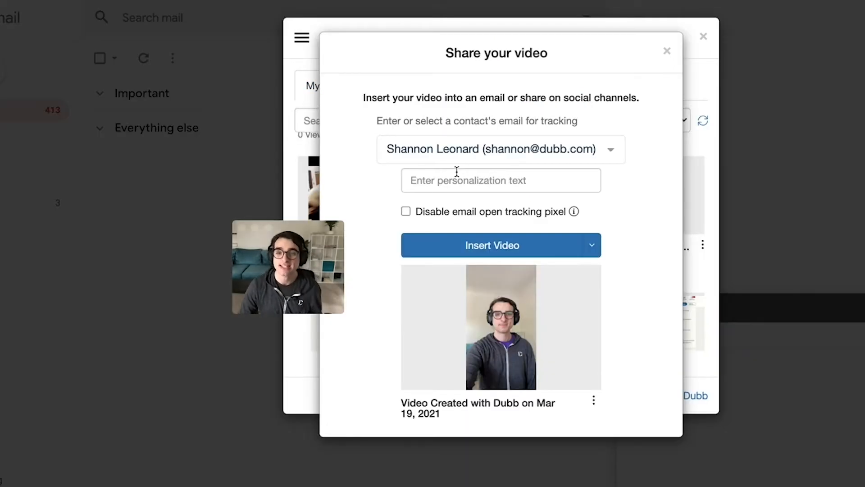
type("Hello, Shannon!")
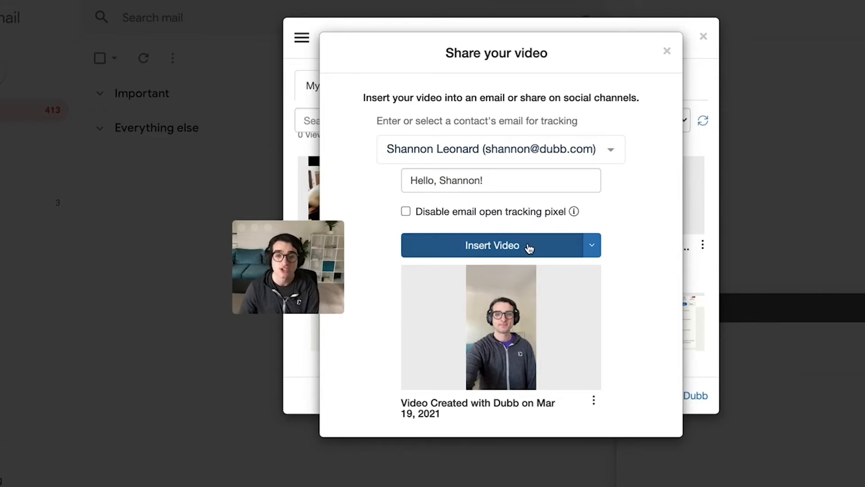
left_click(501, 245)
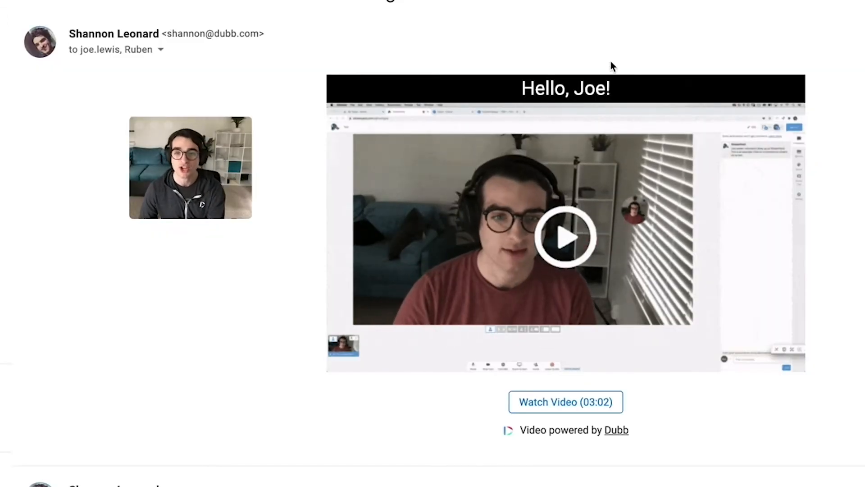
- Play the personalized 'Hello, Joe!' video from the email and go to Book a Time With Shannon
left_click(564, 402)
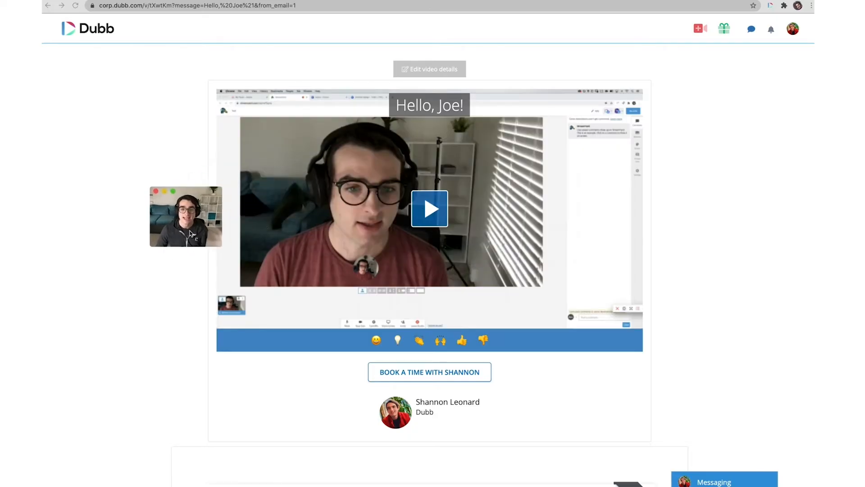
left_click(429, 209)
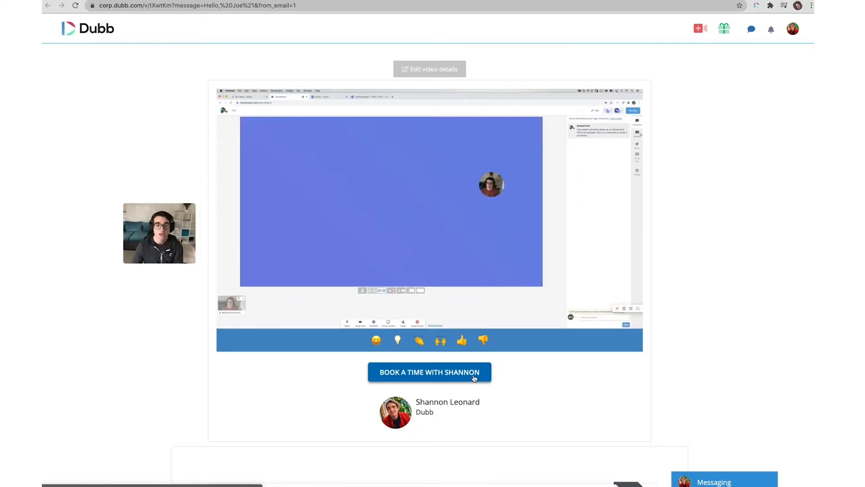
left_click(429, 372)
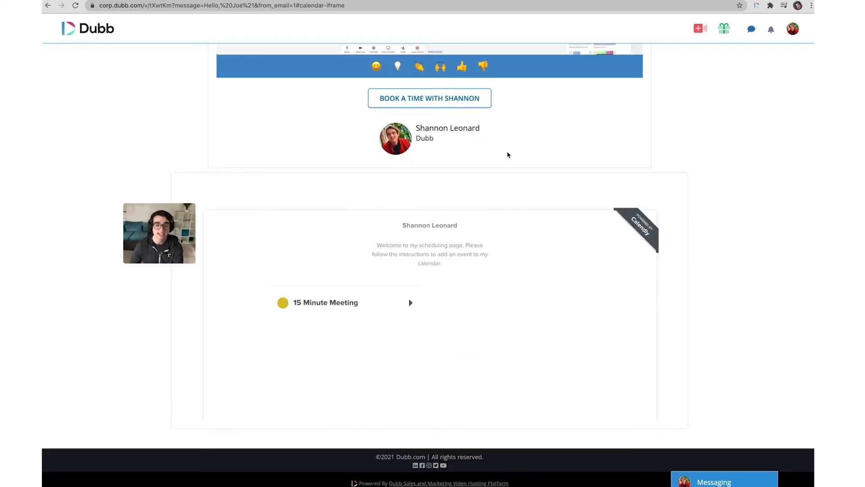
mouse_move(352, 319)
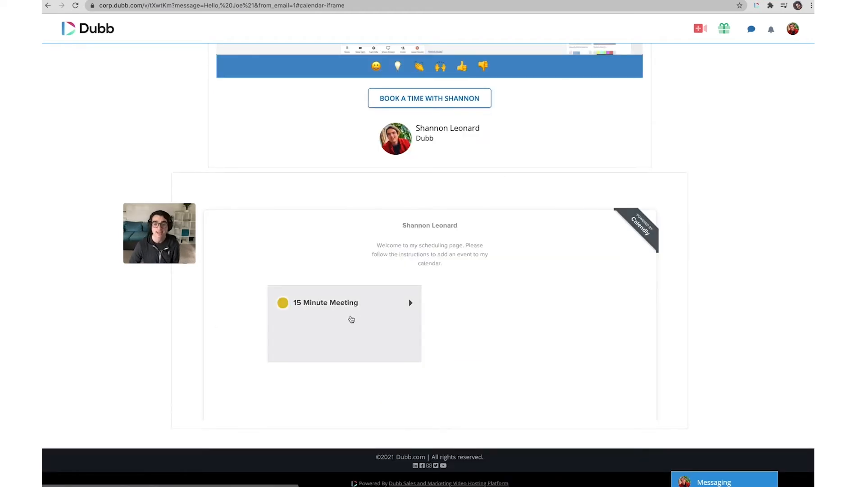
- Choose the 15 Minute Meeting and browse its date and time picker
left_click(343, 302)
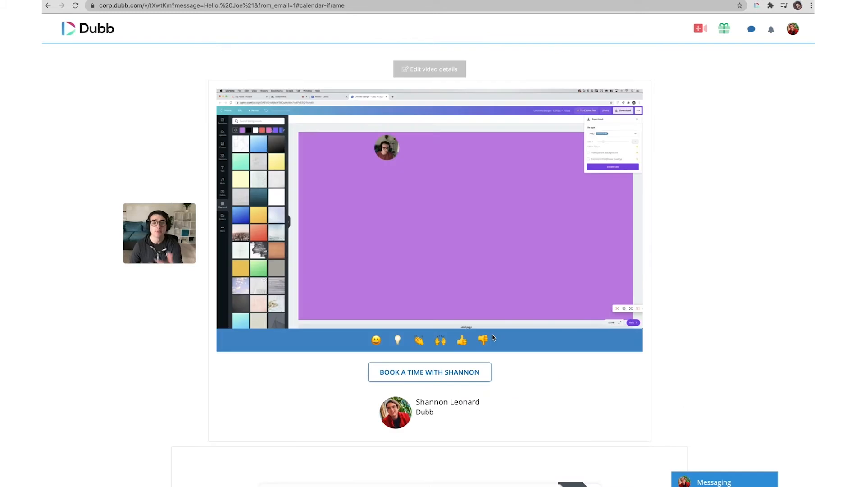
scroll("down", 3)
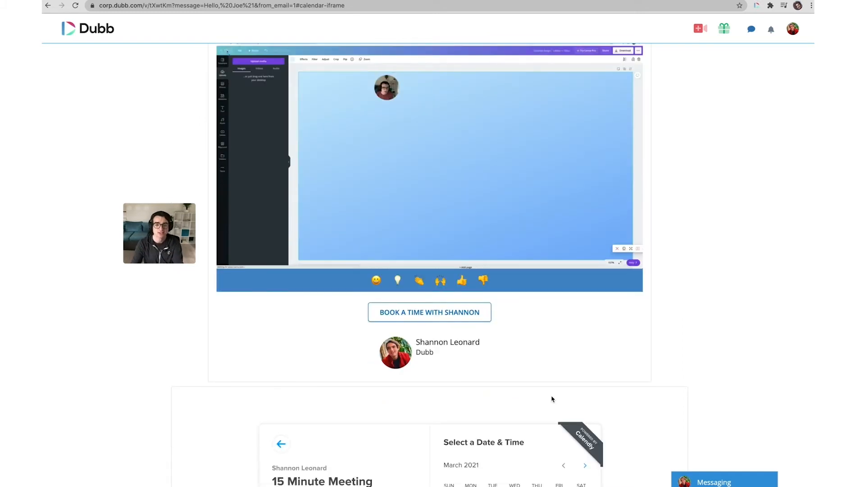
scroll("down", 3)
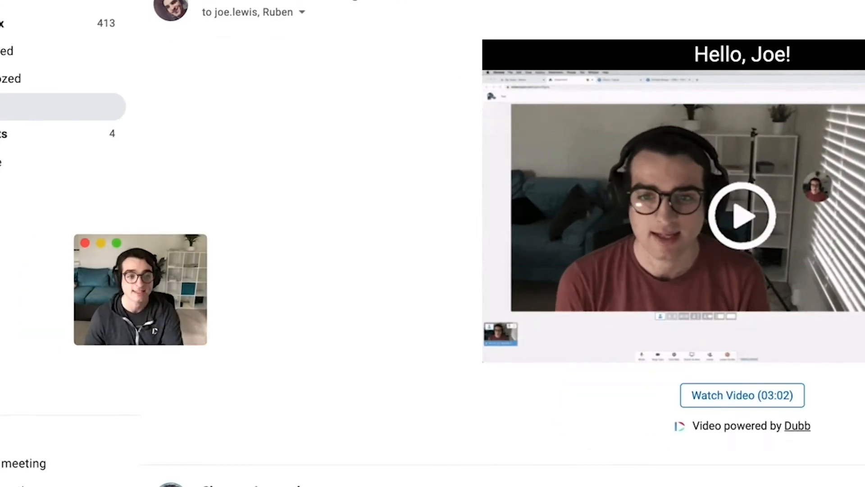
- Reopen the 'Hello, Joe!' landing page from the email and scroll down its contents
left_click(738, 395)
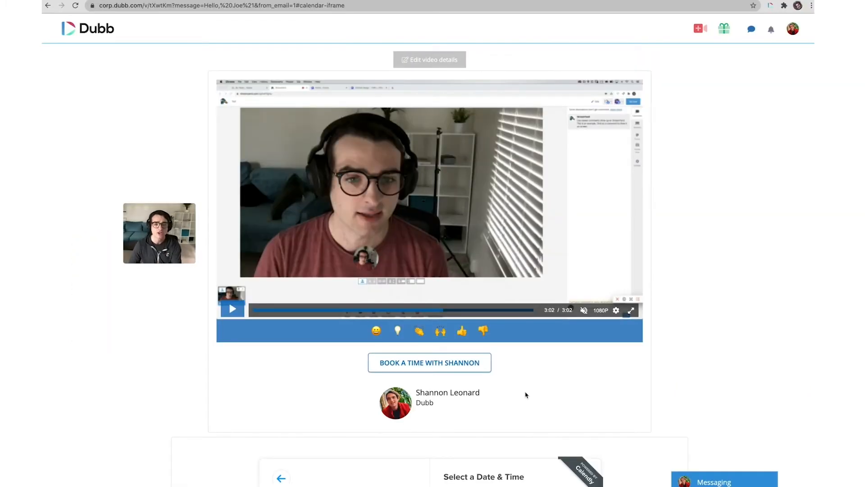
mouse_move(290, 379)
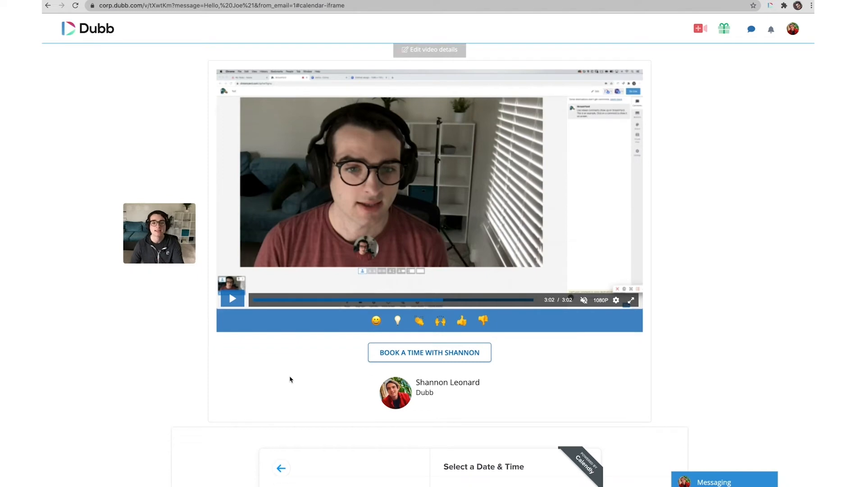
scroll("down", 3)
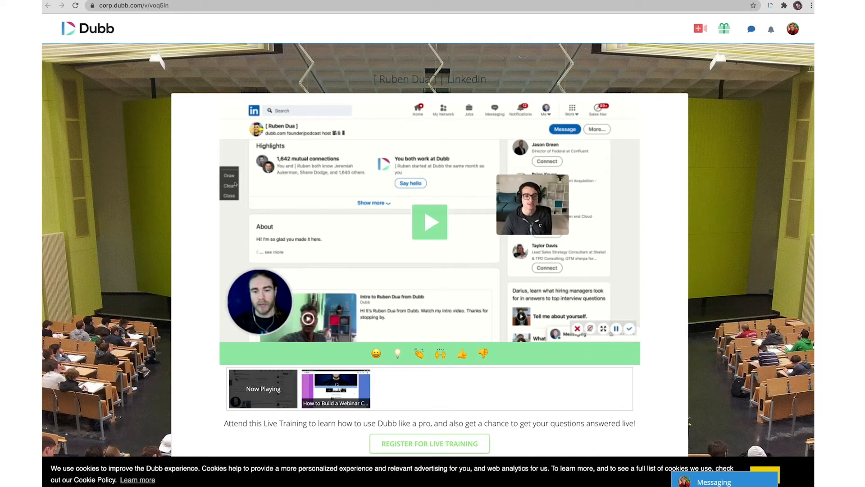
- Scroll further down the landing page before returning to the Dubb dashboard
scroll("down", 3)
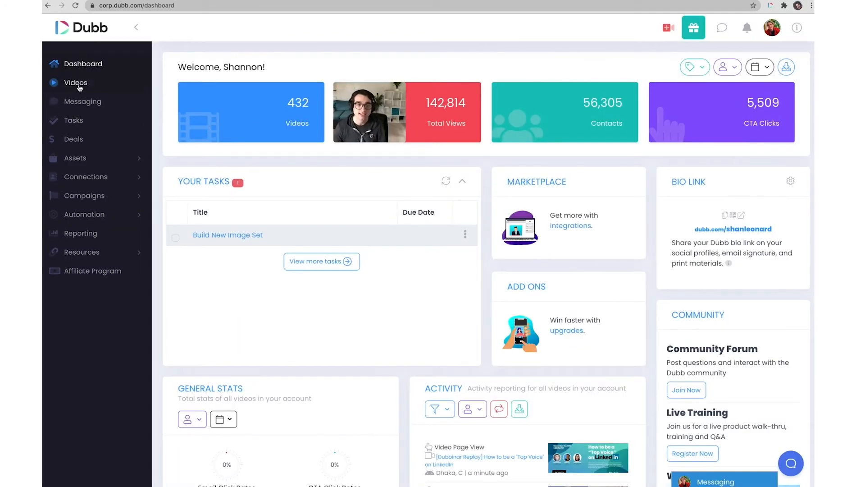
- Go to the Details settings of the Instagram vs LinkedIn for Business Growth video
left_click(76, 82)
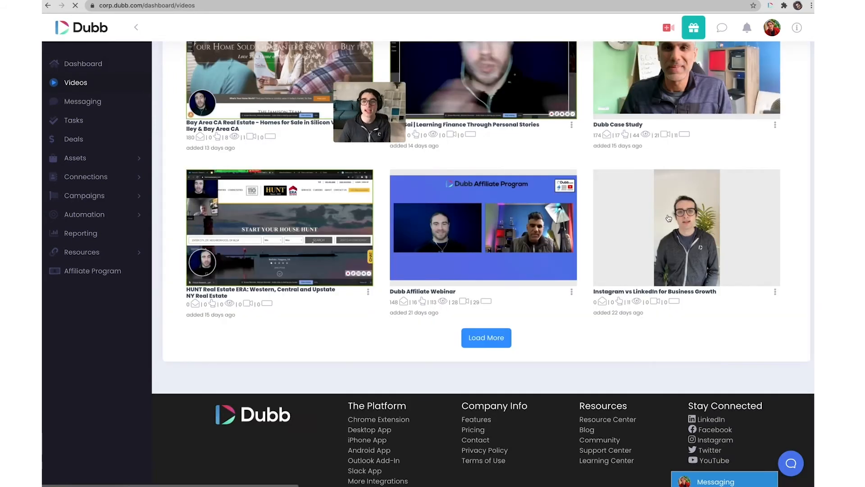
left_click(686, 226)
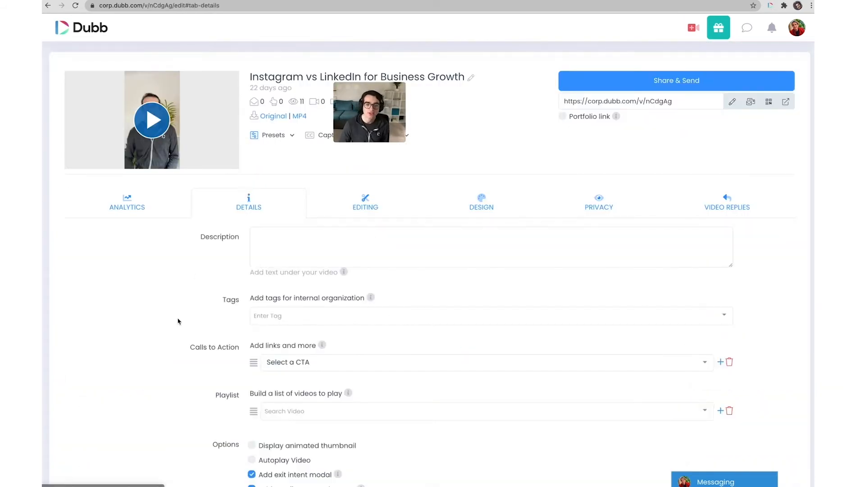
scroll("down", 3)
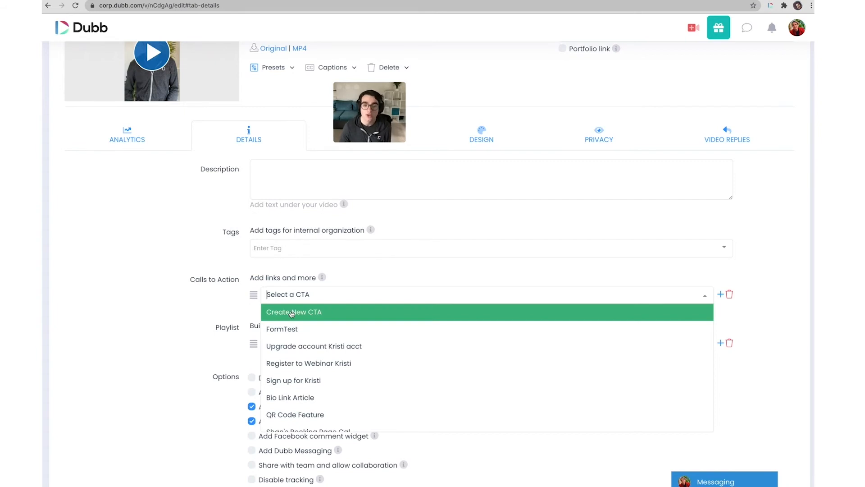
- Review the Create New CTA type list, keeping Calendar, with FormTest as the video's call to action
left_click(294, 312)
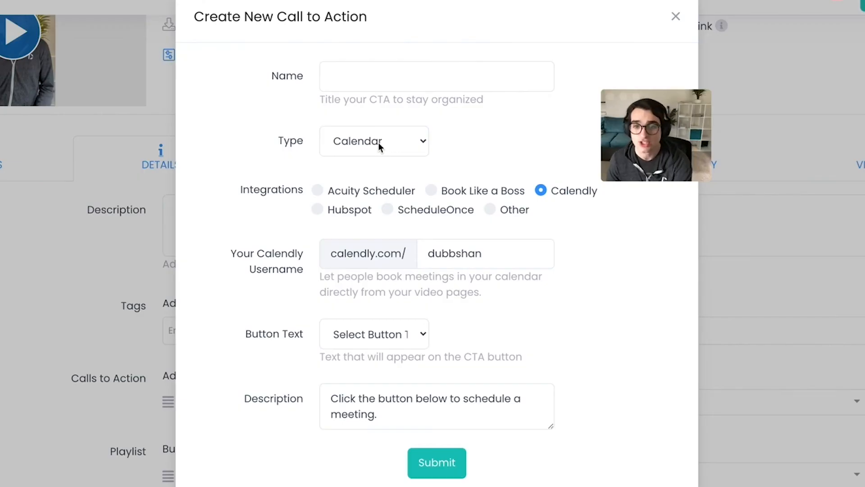
left_click(374, 140)
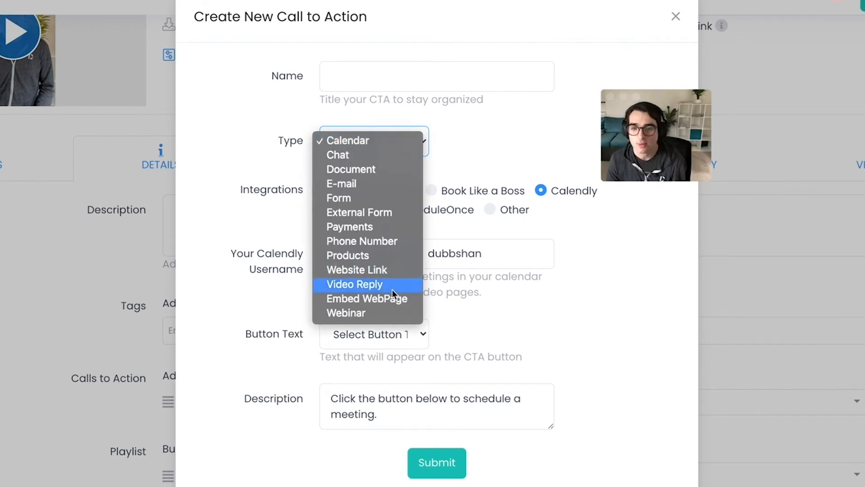
mouse_move(370, 145)
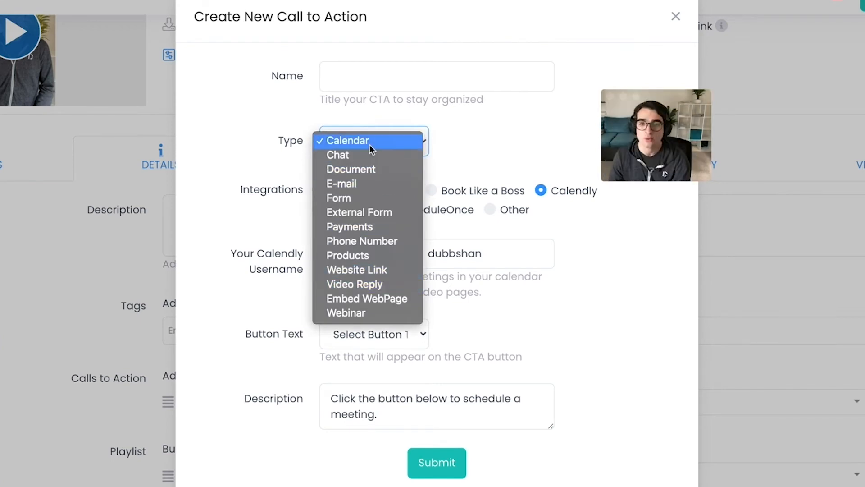
left_click(674, 16)
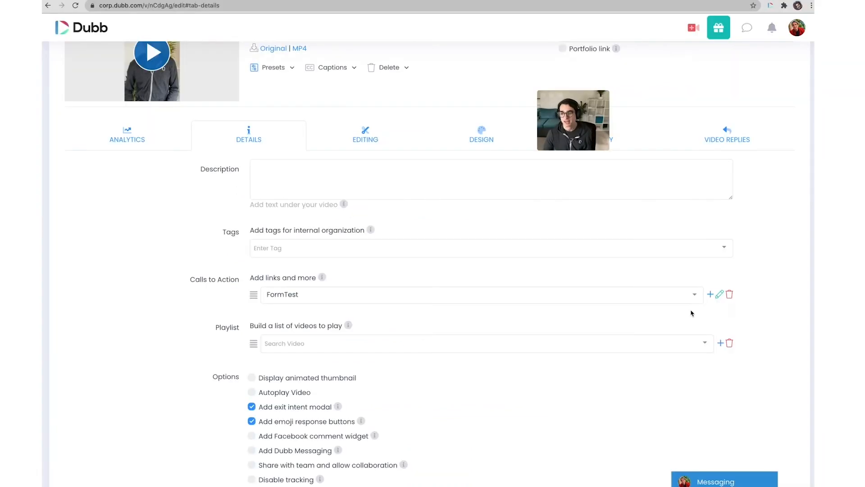
- Add the QR Code Feature CTA and a Demo-of-Demo plus Bruce Lee playlist, previewing the page
left_click(710, 294)
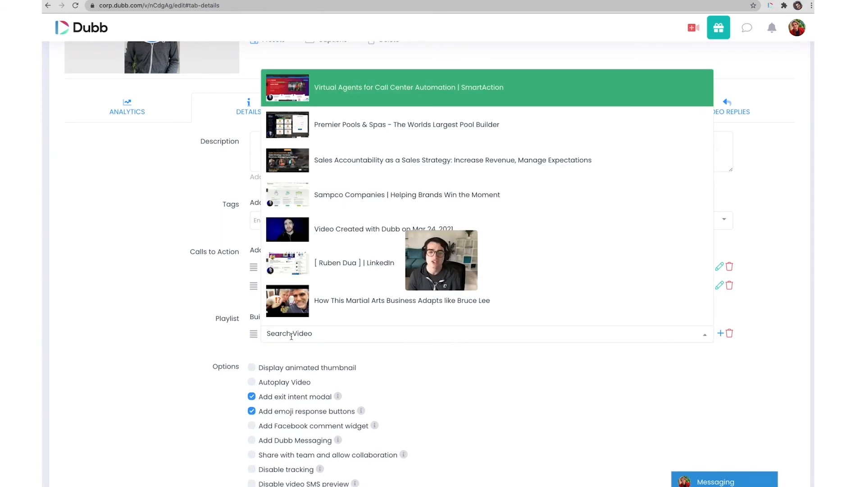
scroll("down", 3)
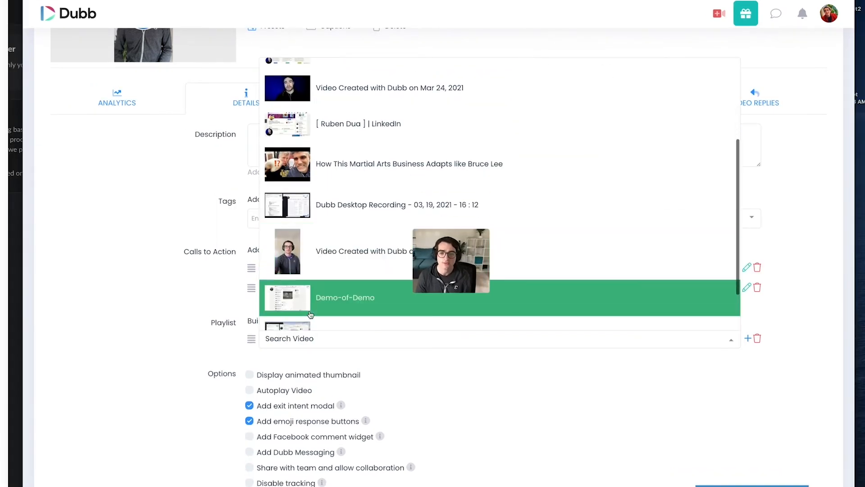
left_click(344, 297)
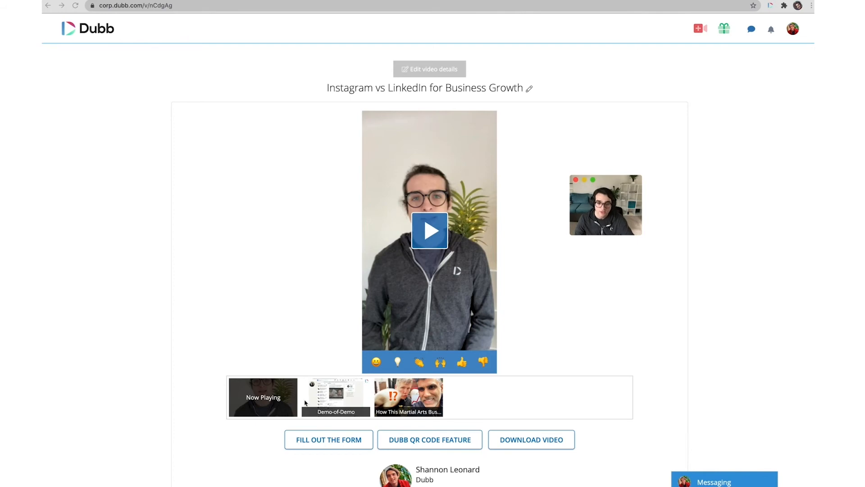
left_click(429, 231)
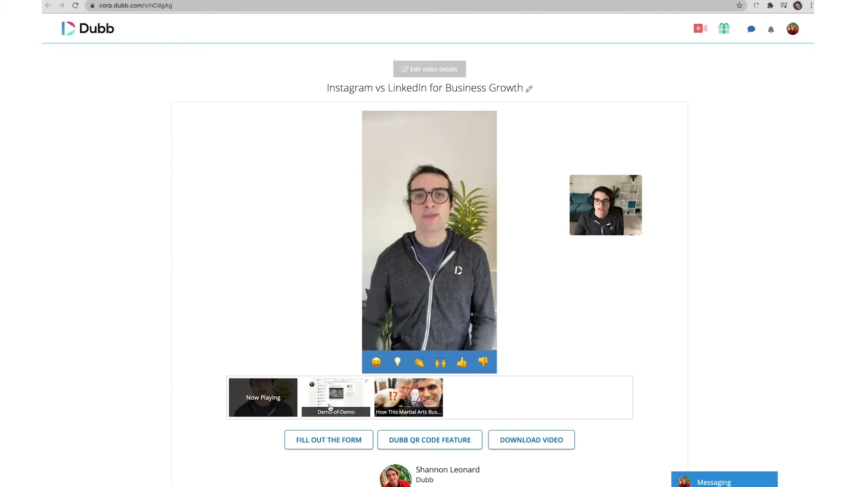
left_click(335, 397)
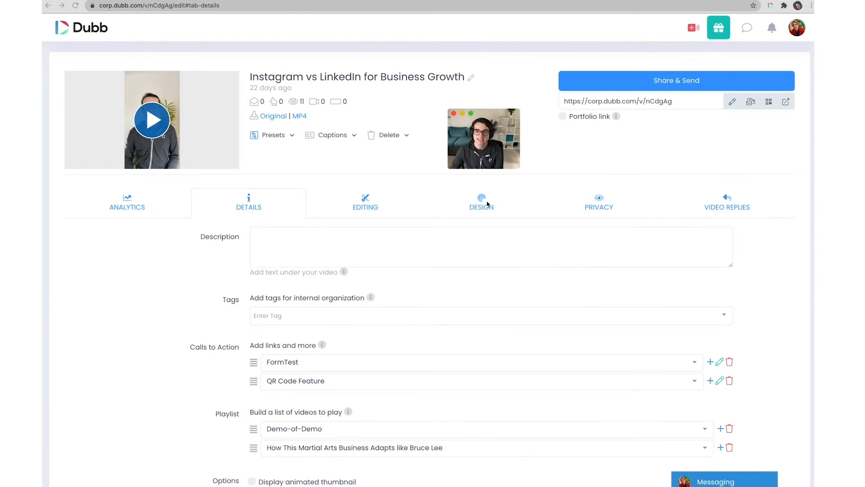
- Search CTA backgrounds for 'dog' and set the spaniel photo as the page background
left_click(481, 201)
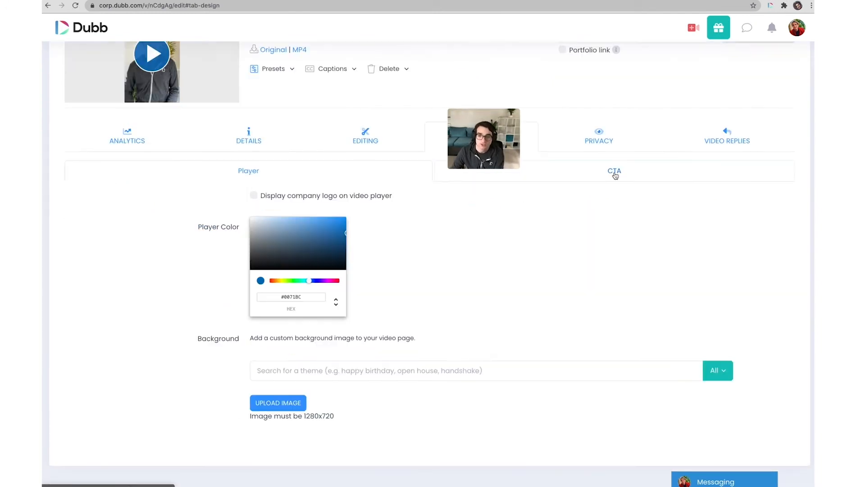
left_click(614, 171)
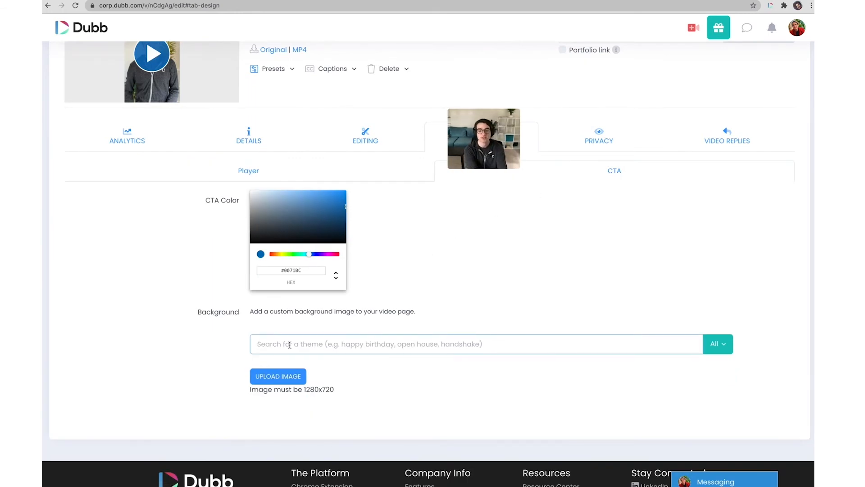
type("dog")
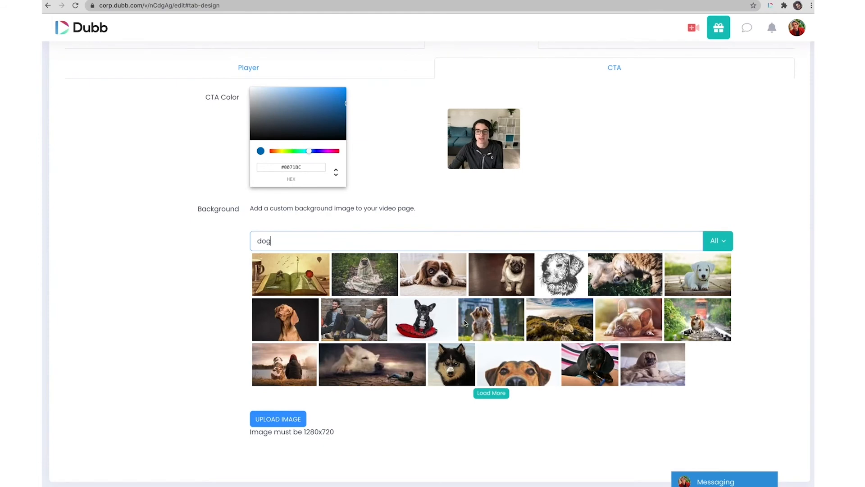
left_click(433, 274)
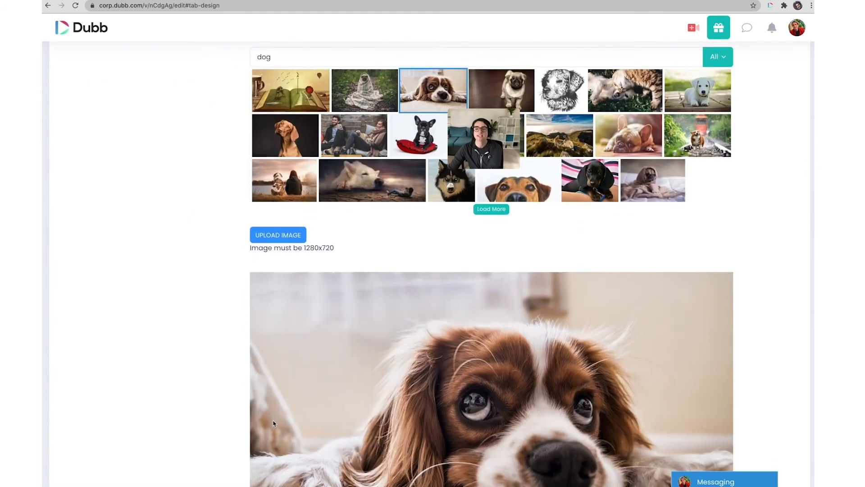
mouse_move(744, 148)
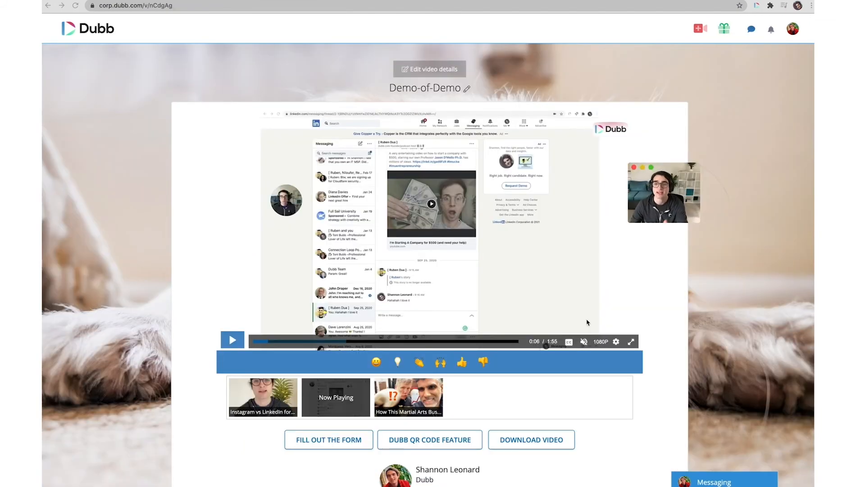
- Scroll the dashboard down to the recent videos grid
scroll("down", 3)
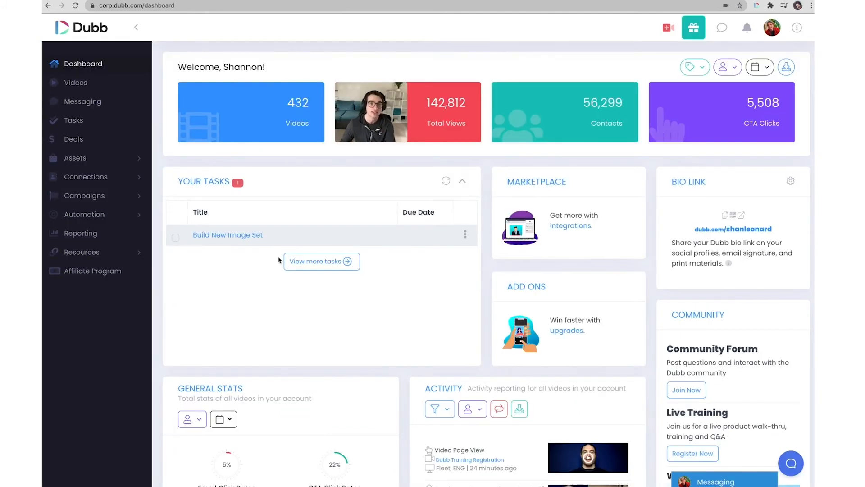
scroll("down", 3)
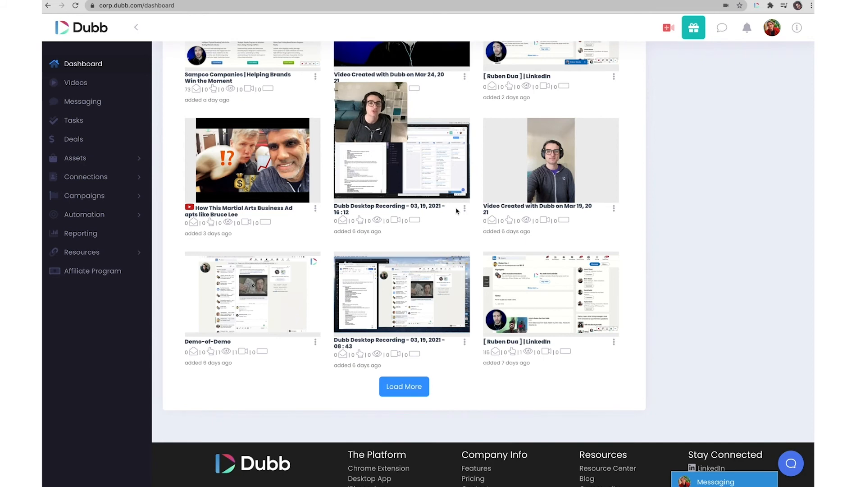
- Prepare a Share & Send clipboard GIF for the Mar 19, 2021 video, tracked to contact Shannon with email optimization
left_click(549, 161)
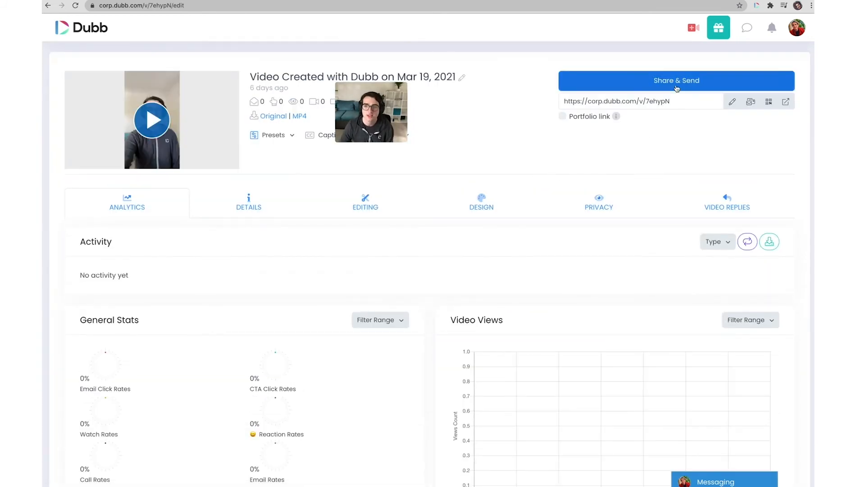
left_click(676, 80)
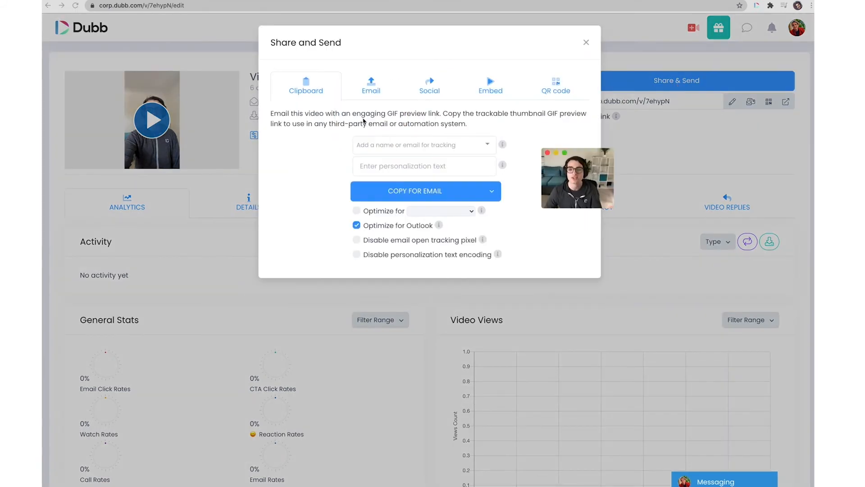
mouse_move(477, 108)
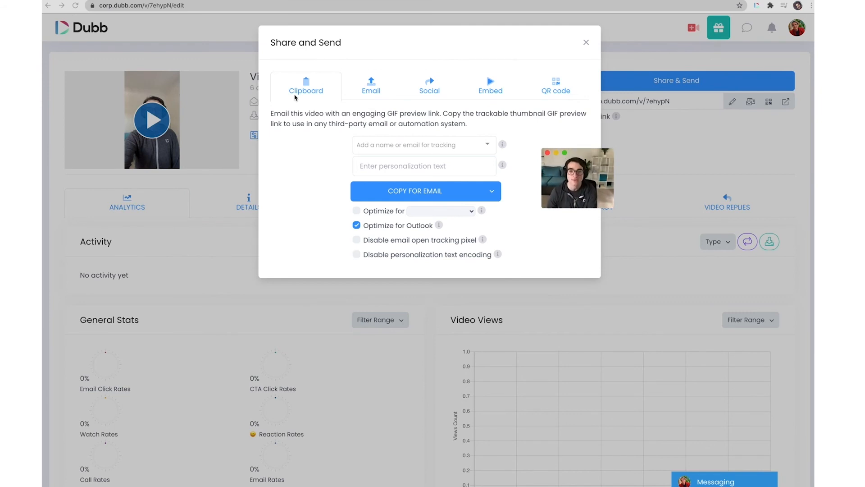
mouse_move(437, 149)
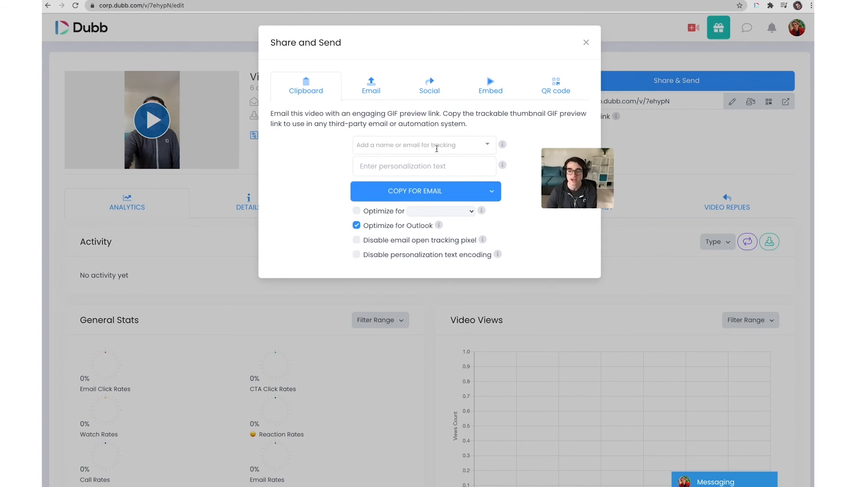
left_click(424, 145)
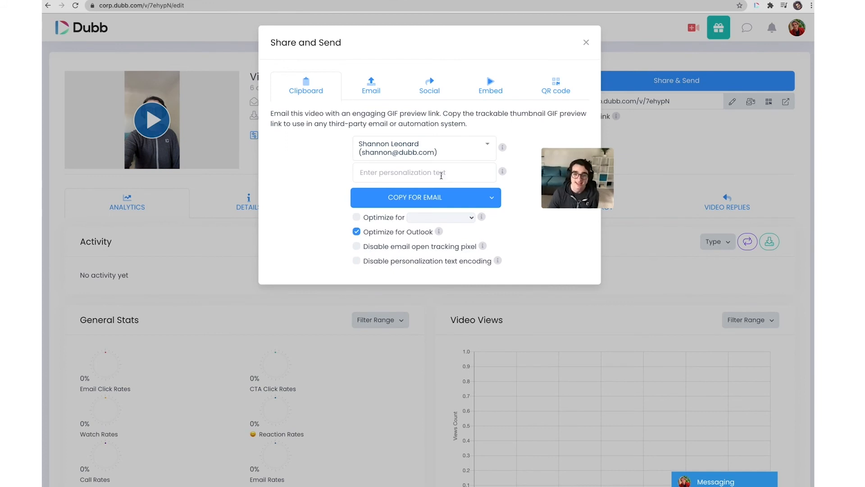
left_click(439, 216)
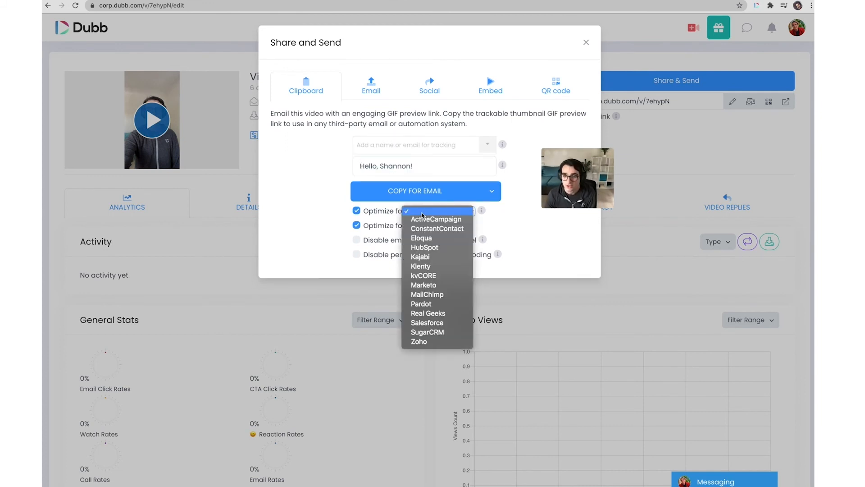
mouse_move(430, 247)
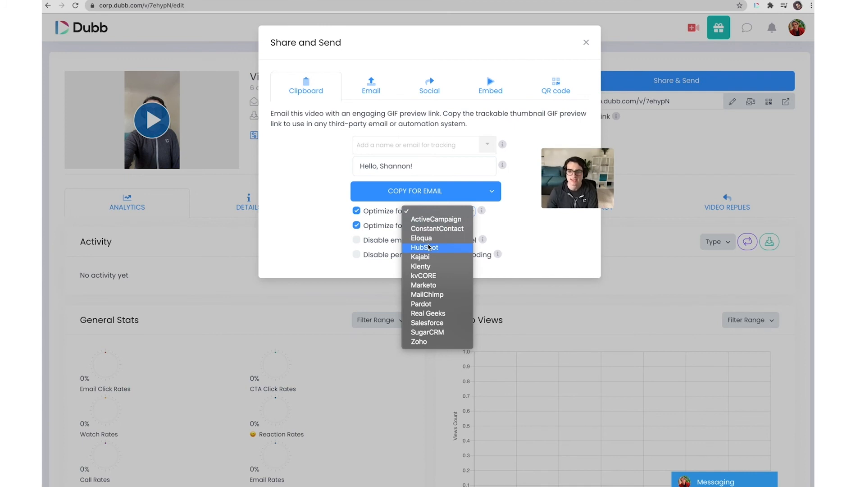
mouse_move(435, 294)
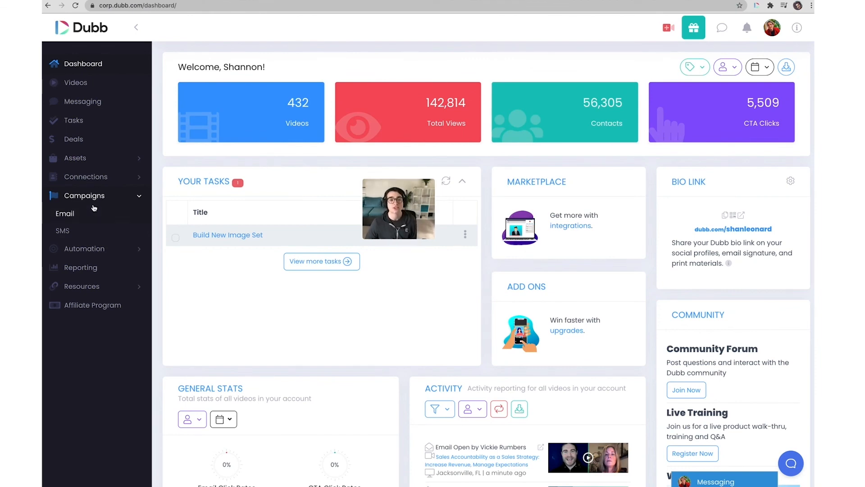
left_click(65, 213)
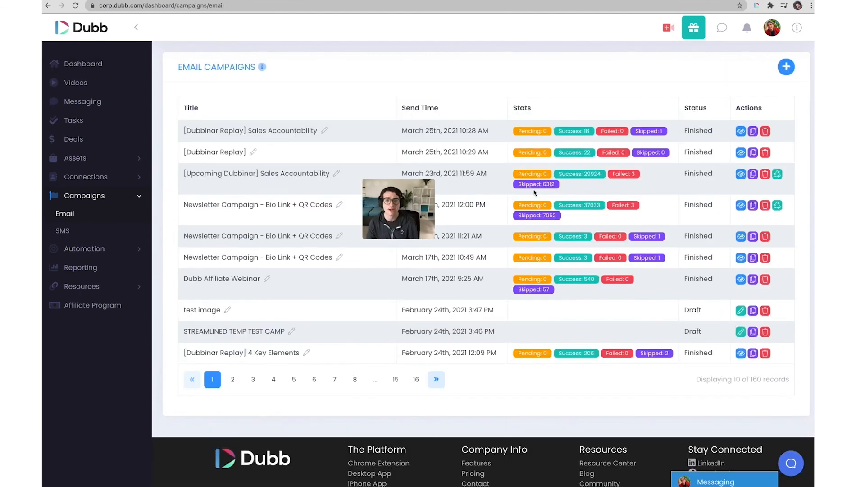
left_click(86, 176)
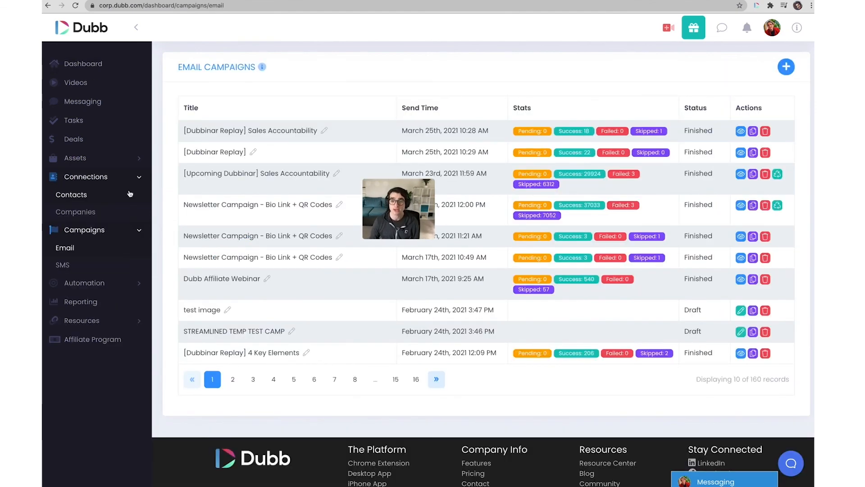
left_click(70, 195)
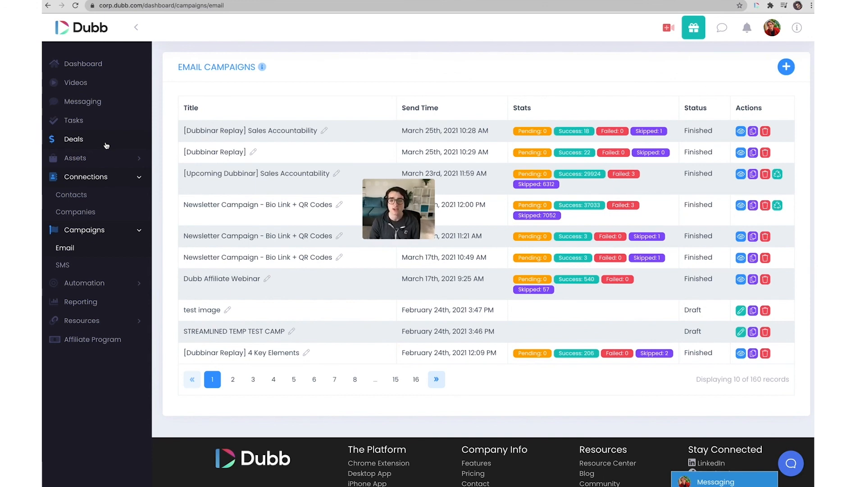
left_click(83, 63)
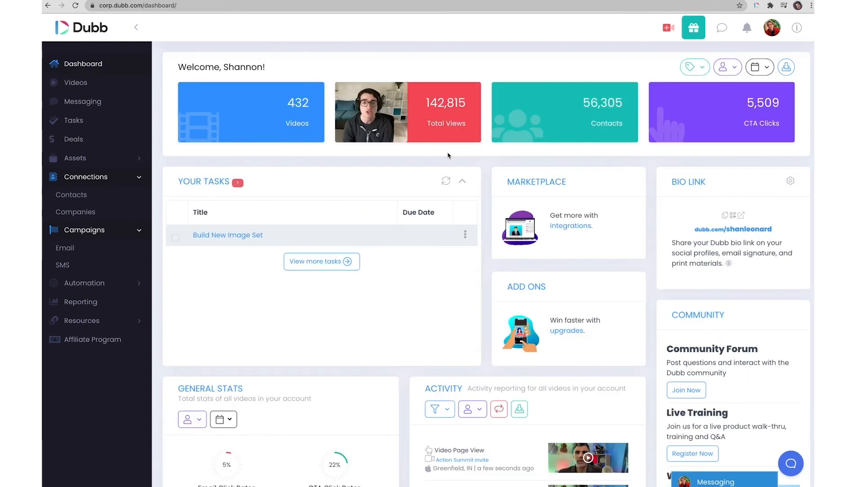